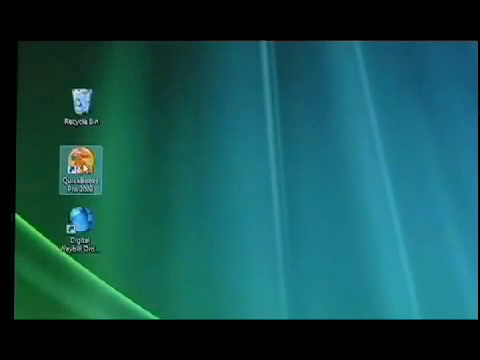
- Launch Digital Waybill from the desktop so the order panel appears
double_click(78, 170)
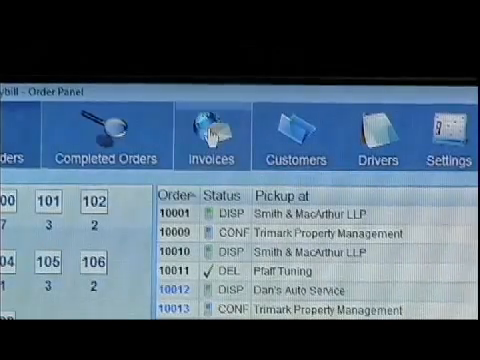
- Show the invoicing screen with the invoice end date kept at Monday, November 03, 2008
click(212, 140)
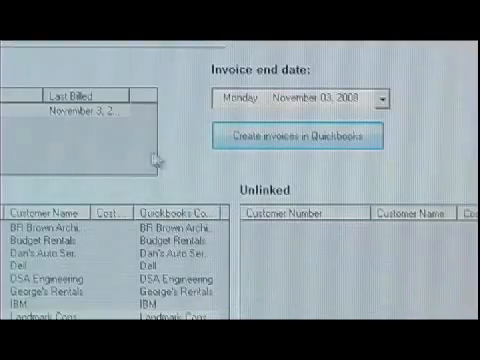
click(384, 98)
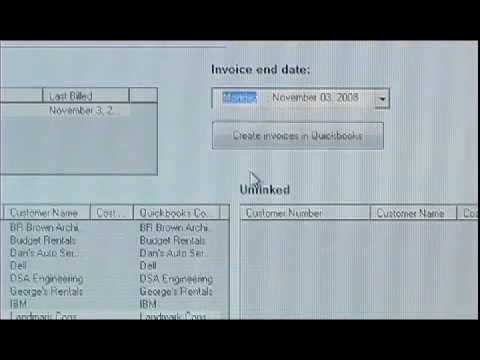
click(300, 136)
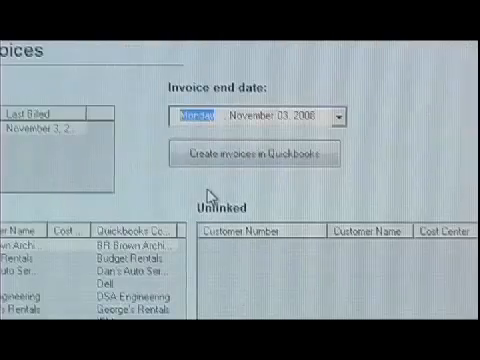
- Create the QuickBooks invoices for the weekly group ending 11/3/08 and confirm Yes
click(258, 156)
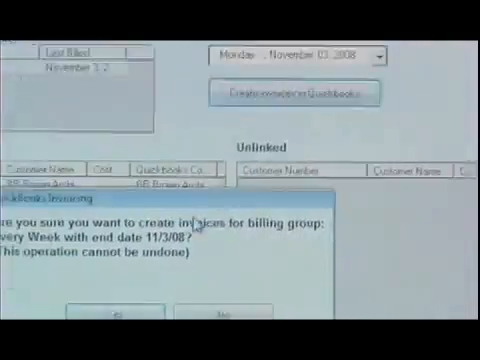
click(120, 316)
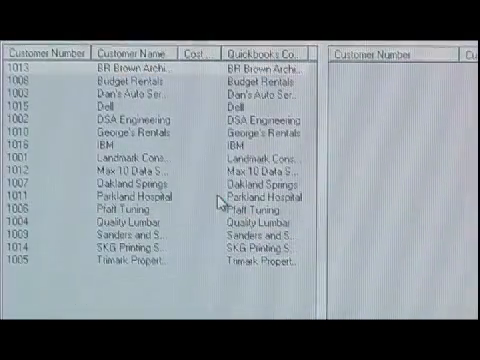